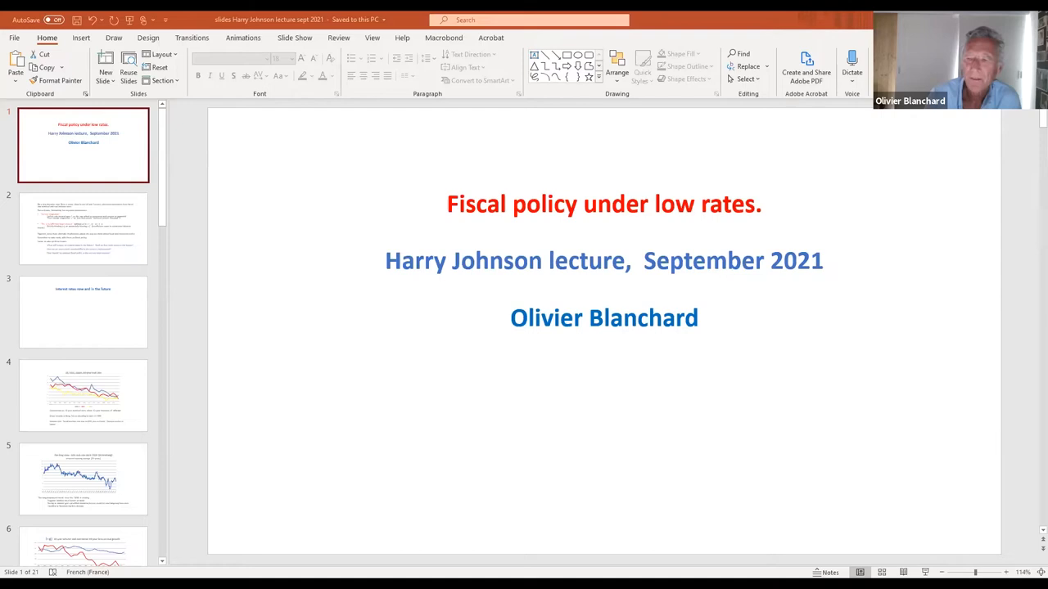
mouse_move(534, 412)
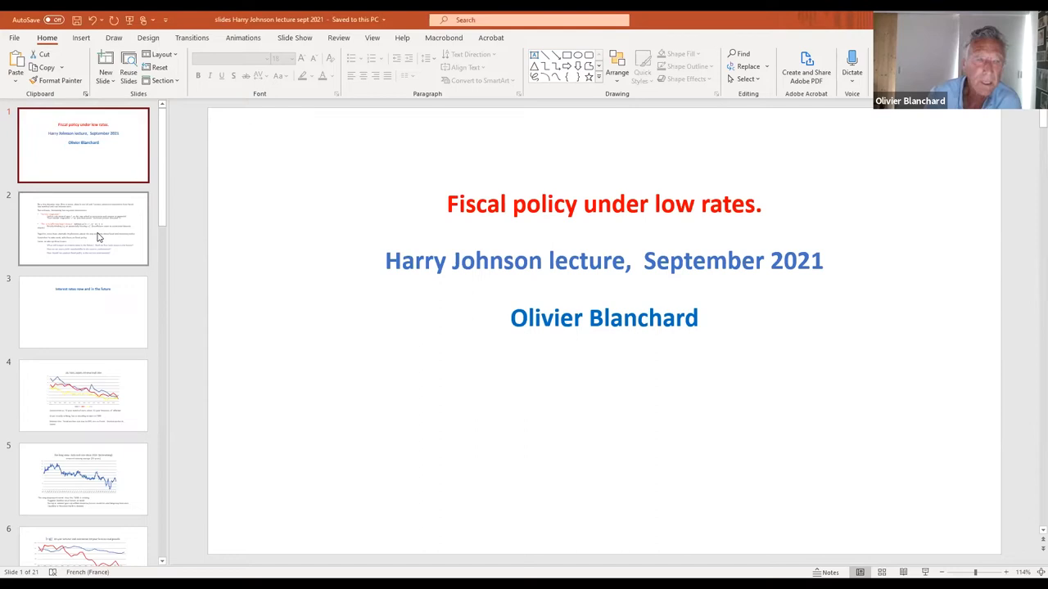
Step: Show slide 2 on secular stagnation, the zero lower bound and three issues
click(82, 228)
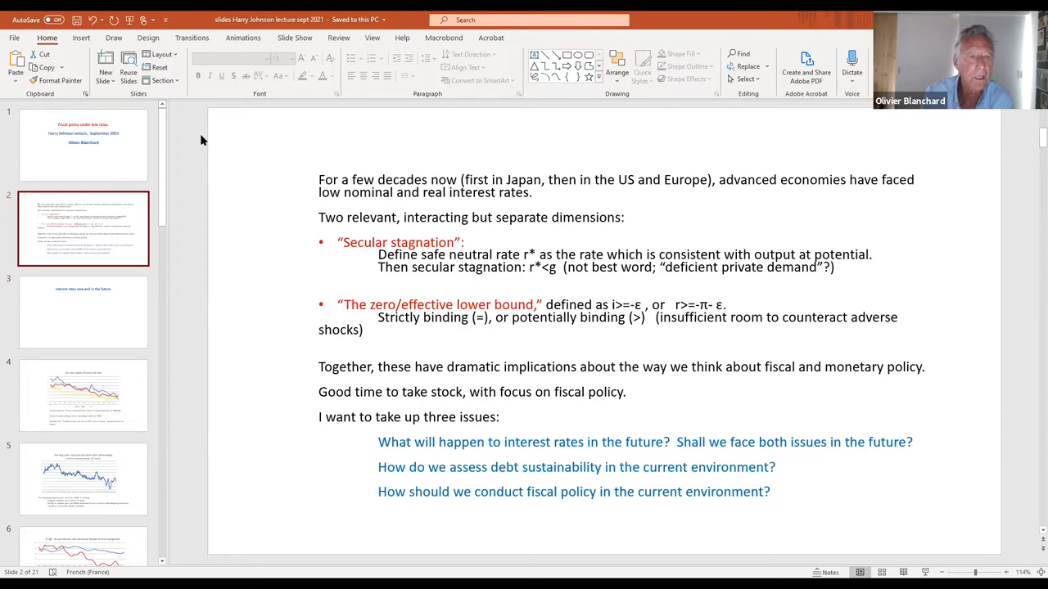
Step: Move through slide 3 to slide 4, the US, Euro and Japan 10-year real rates chart
click(82, 311)
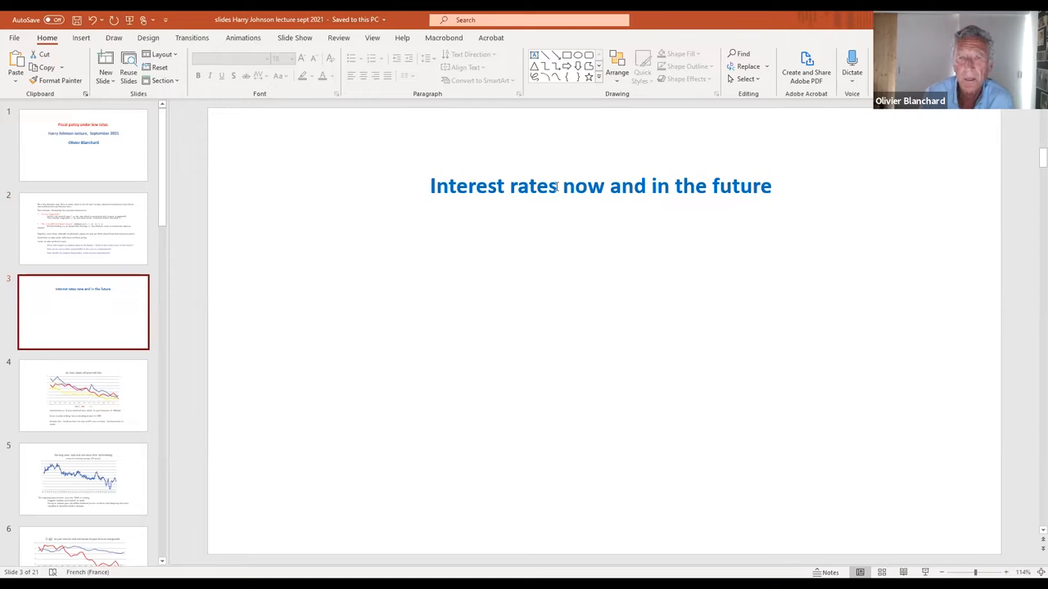
click(82, 394)
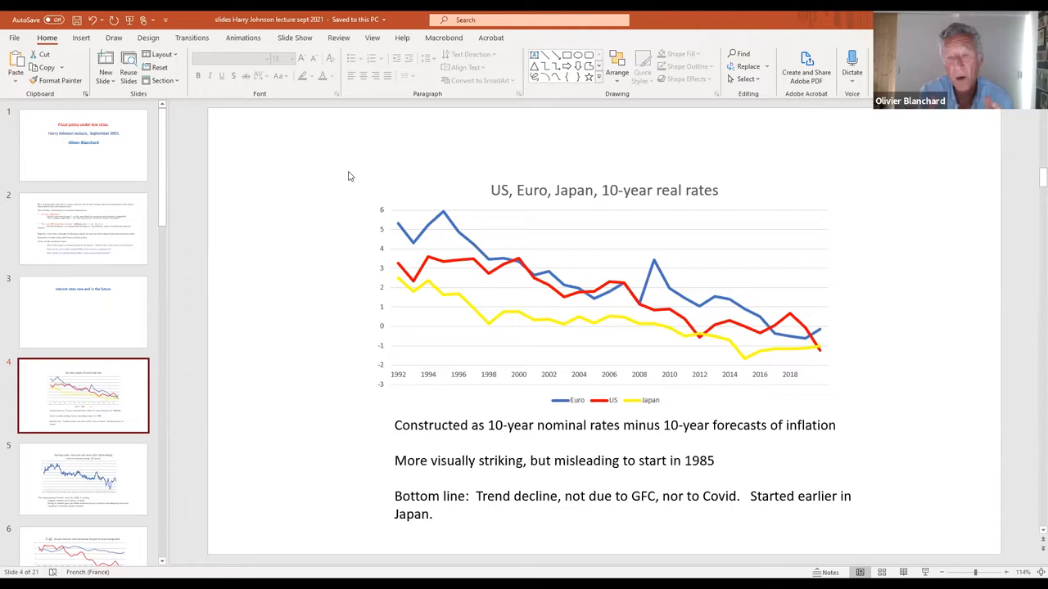
mouse_move(141, 489)
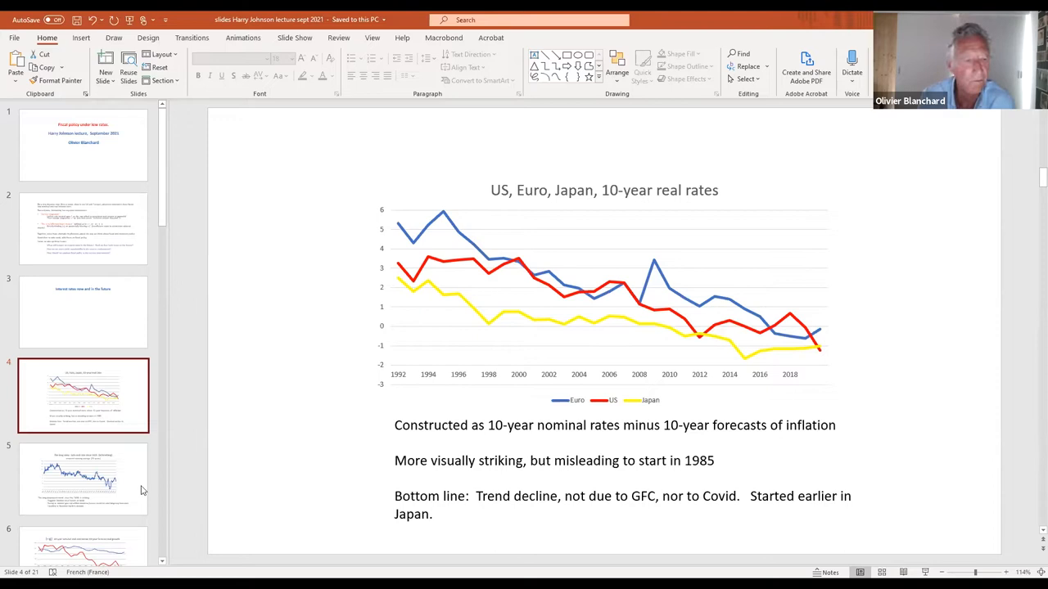
click(82, 478)
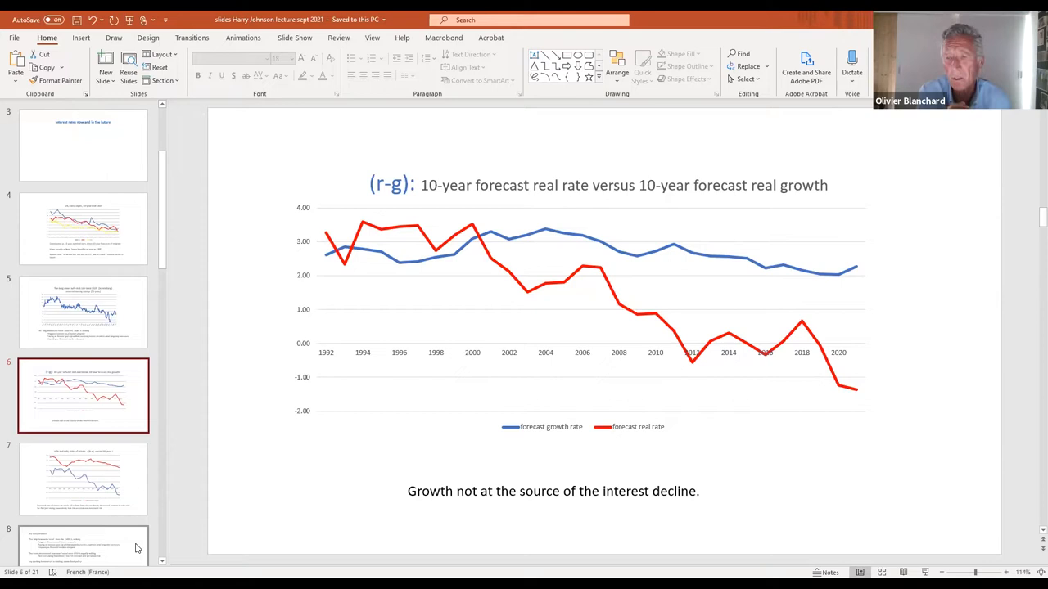
mouse_move(151, 447)
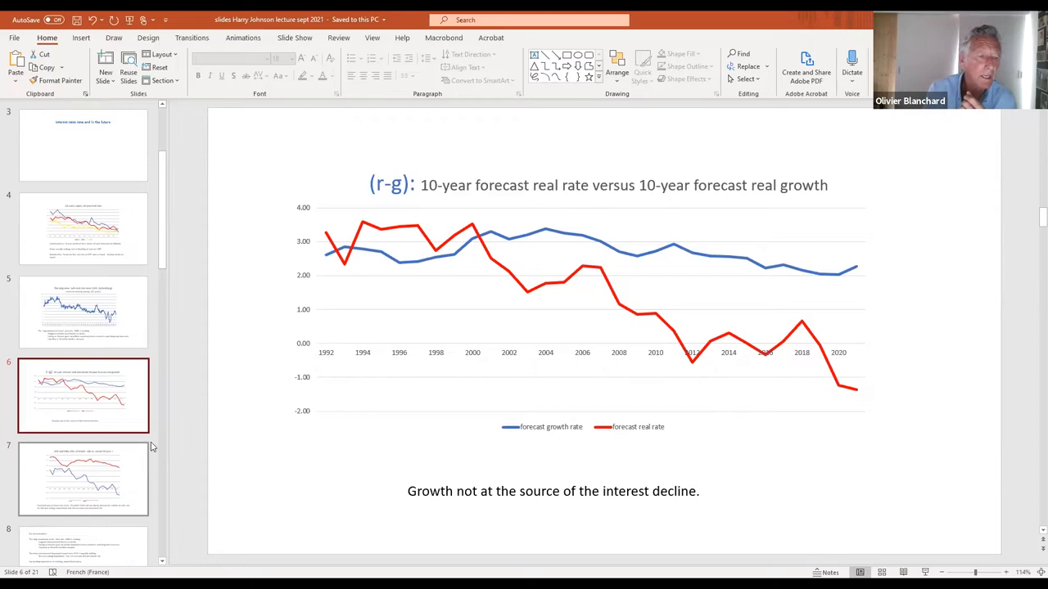
Step: Show slide 7's safe versus risky returns chart, then slide 8 'My interpretation'
click(82, 478)
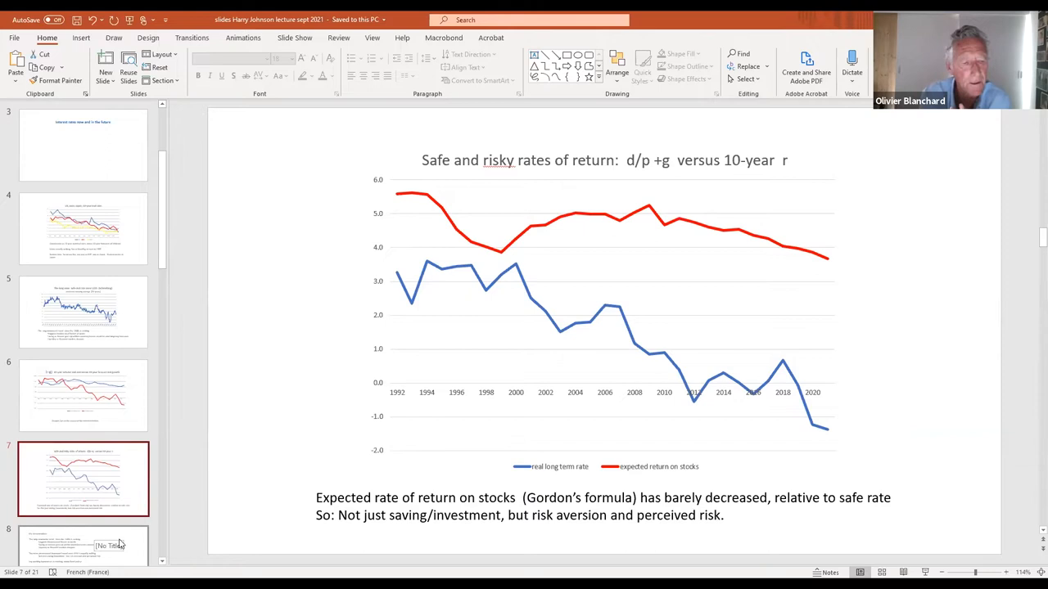
click(82, 394)
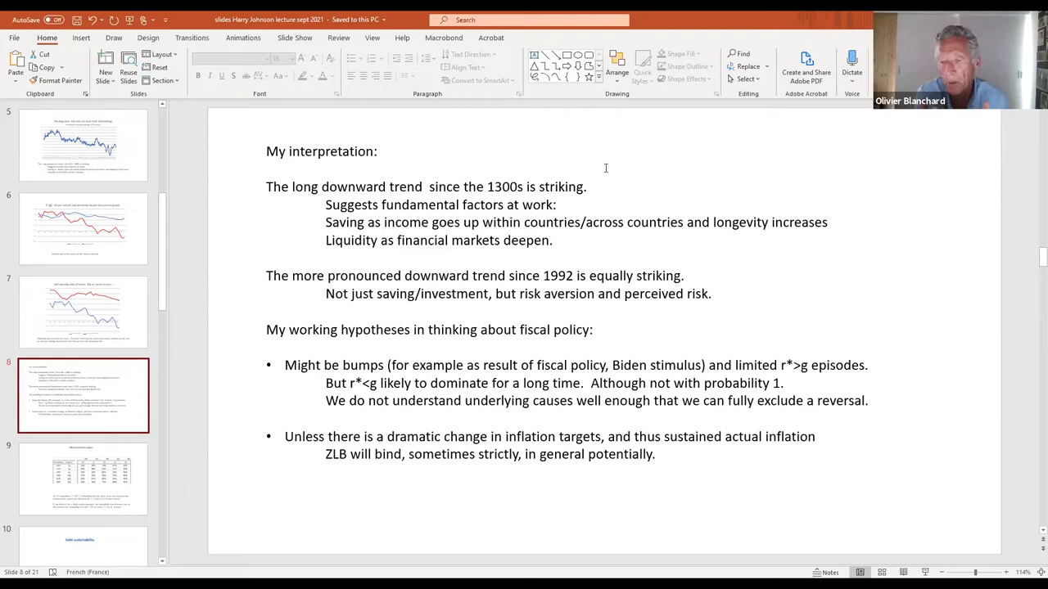
Step: Advance to slide 9, the investor expectations probability table
click(82, 478)
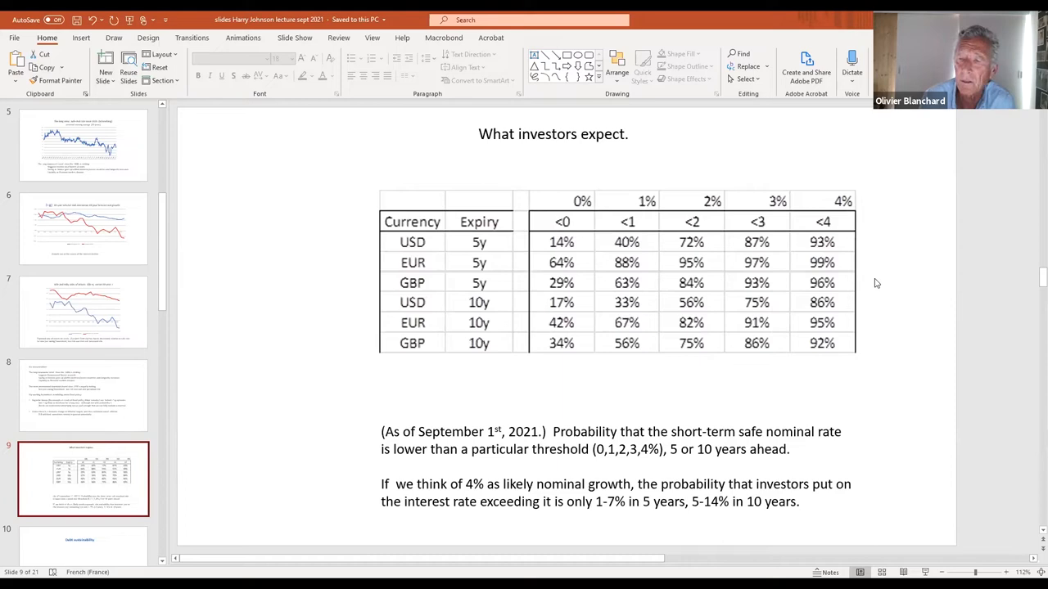
mouse_move(303, 245)
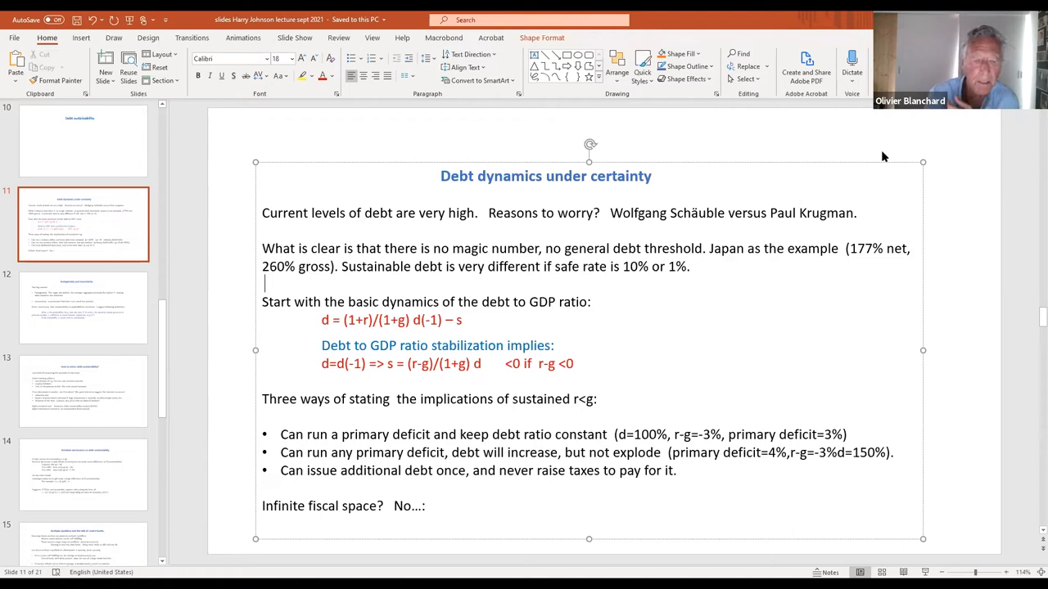
click(82, 308)
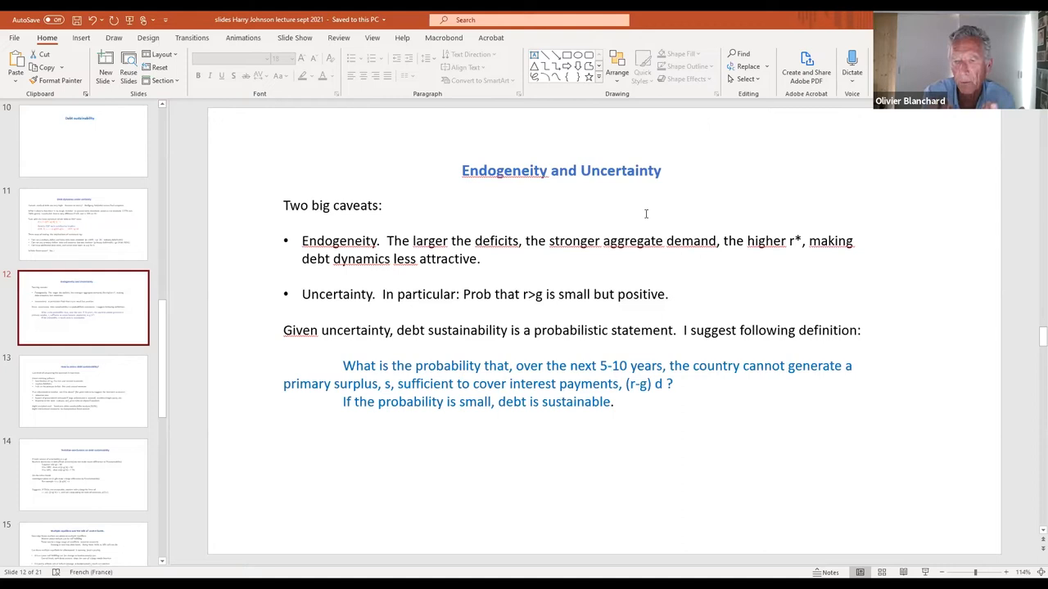
Step: Show slide 13, 'How to assess debt sustainability?' with its two-step list
click(82, 390)
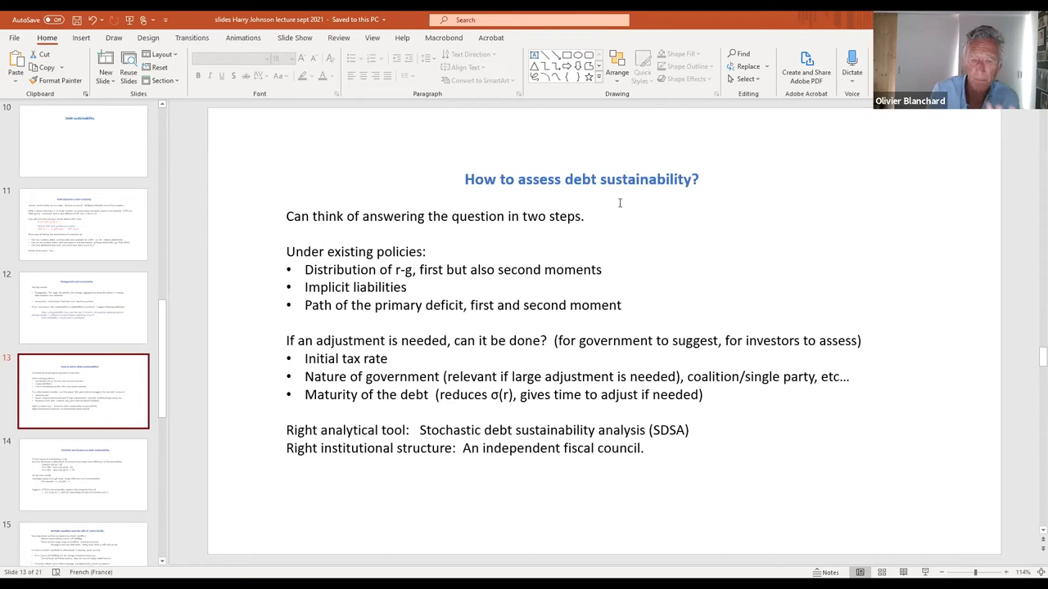
Step: Show slide 14, tentative conclusions on debt sustainability
click(82, 475)
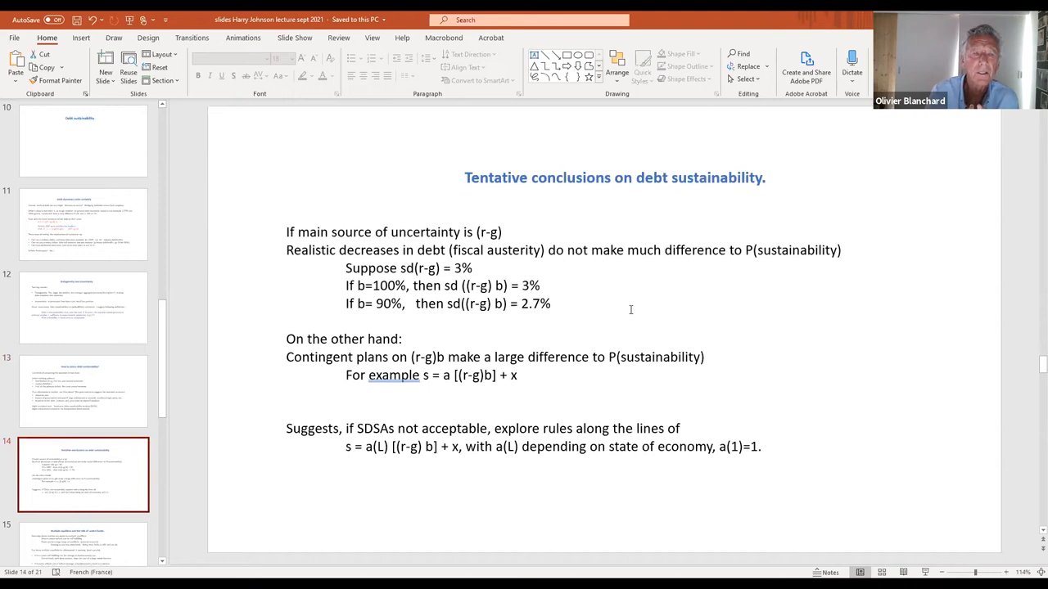
mouse_move(711, 286)
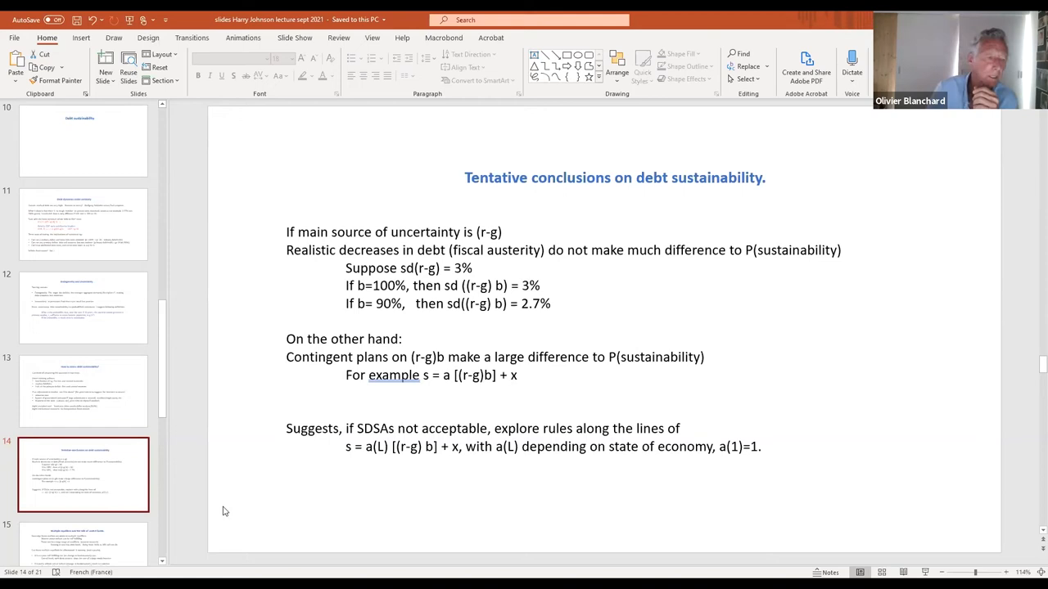
click(82, 390)
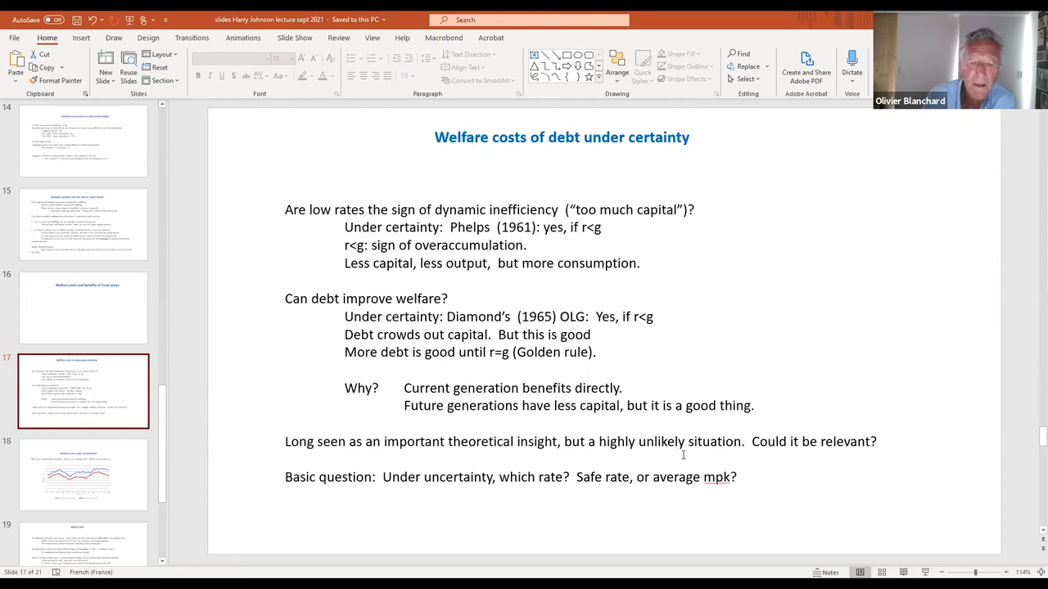
Step: Advance to slide 18, 'Welfare costs under uncertainty?' with its rate-of-return chart
click(81, 475)
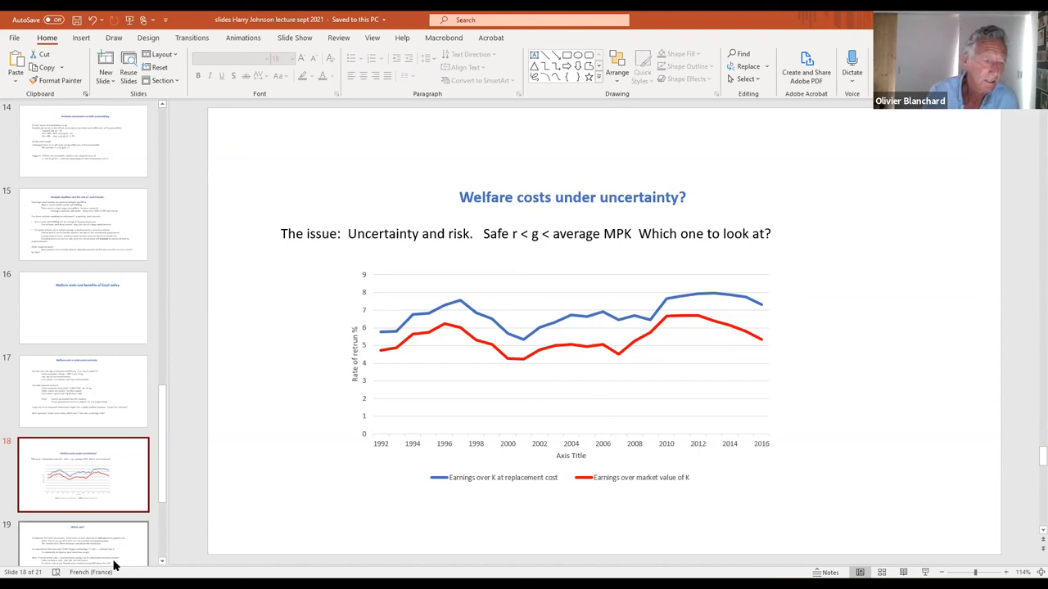
Step: Advance to slide 19, 'Which rate?'
click(82, 389)
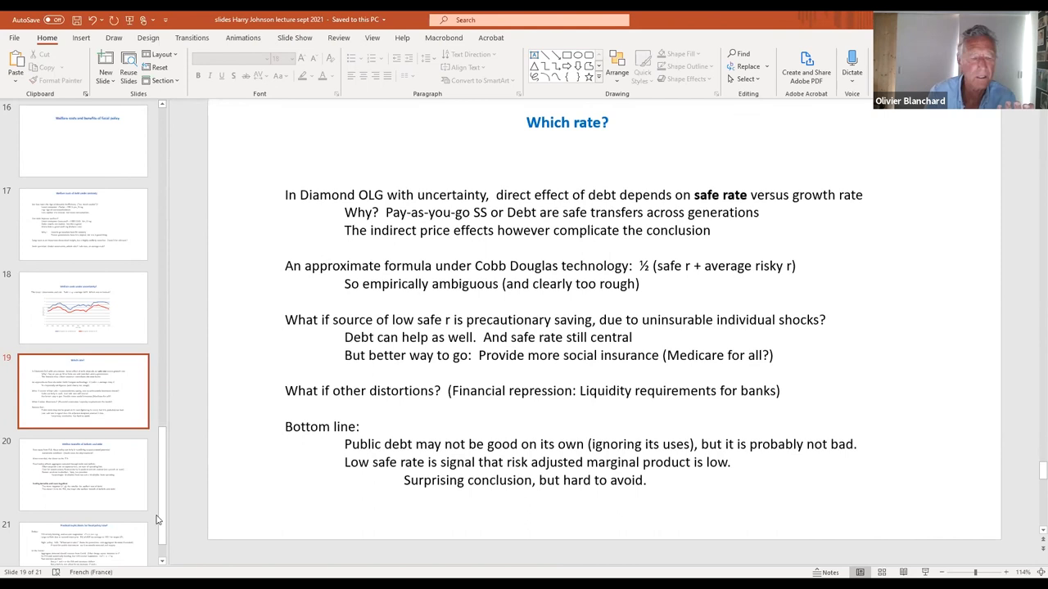
Step: Advance to slide 20, 'Welfare benefits of deficits and debt'
click(82, 474)
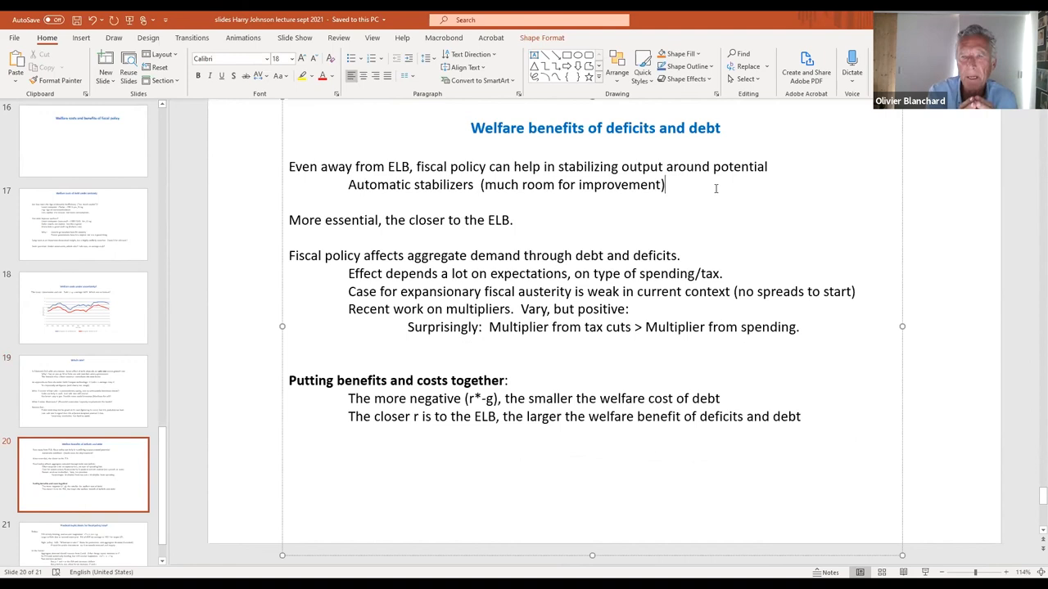